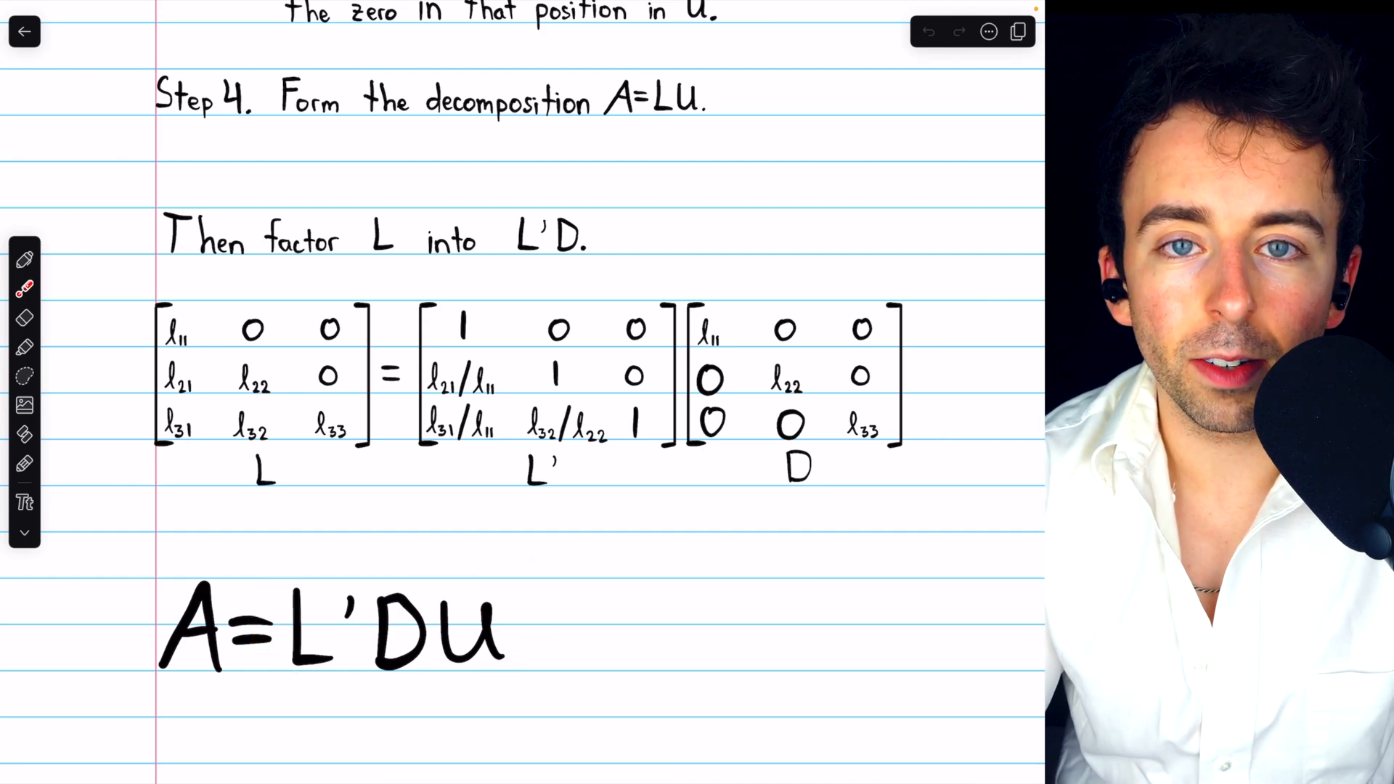
Scroll up to the 'Find an LDU-decomposition' problem page with its row reduction
{"action": "left_click_drag", "start_coordinate": [177, 319], "coordinate": [338, 427]}
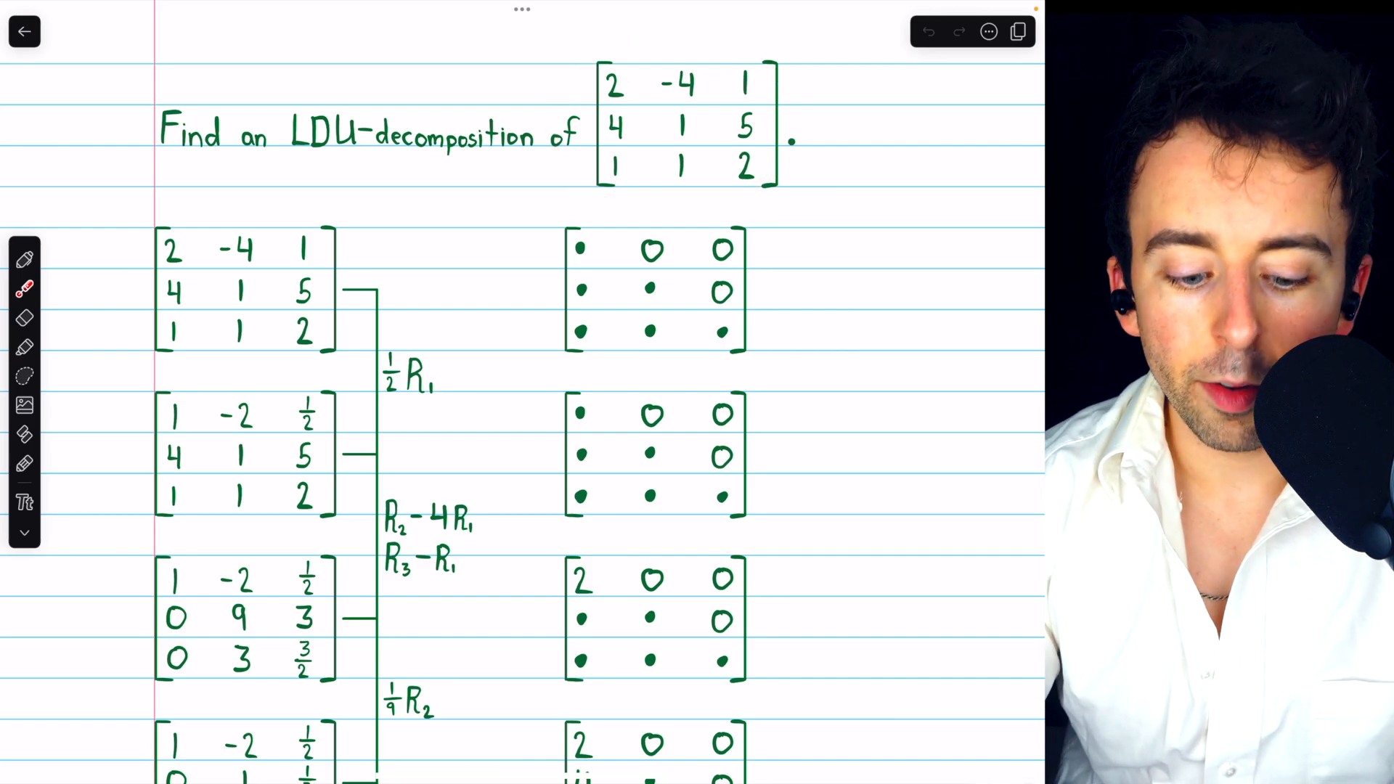
Scroll down past the row-reduction steps to the A = LU equation with L and U
{"action": "scroll", "scroll_direction": "down", "scroll_amount": 3}
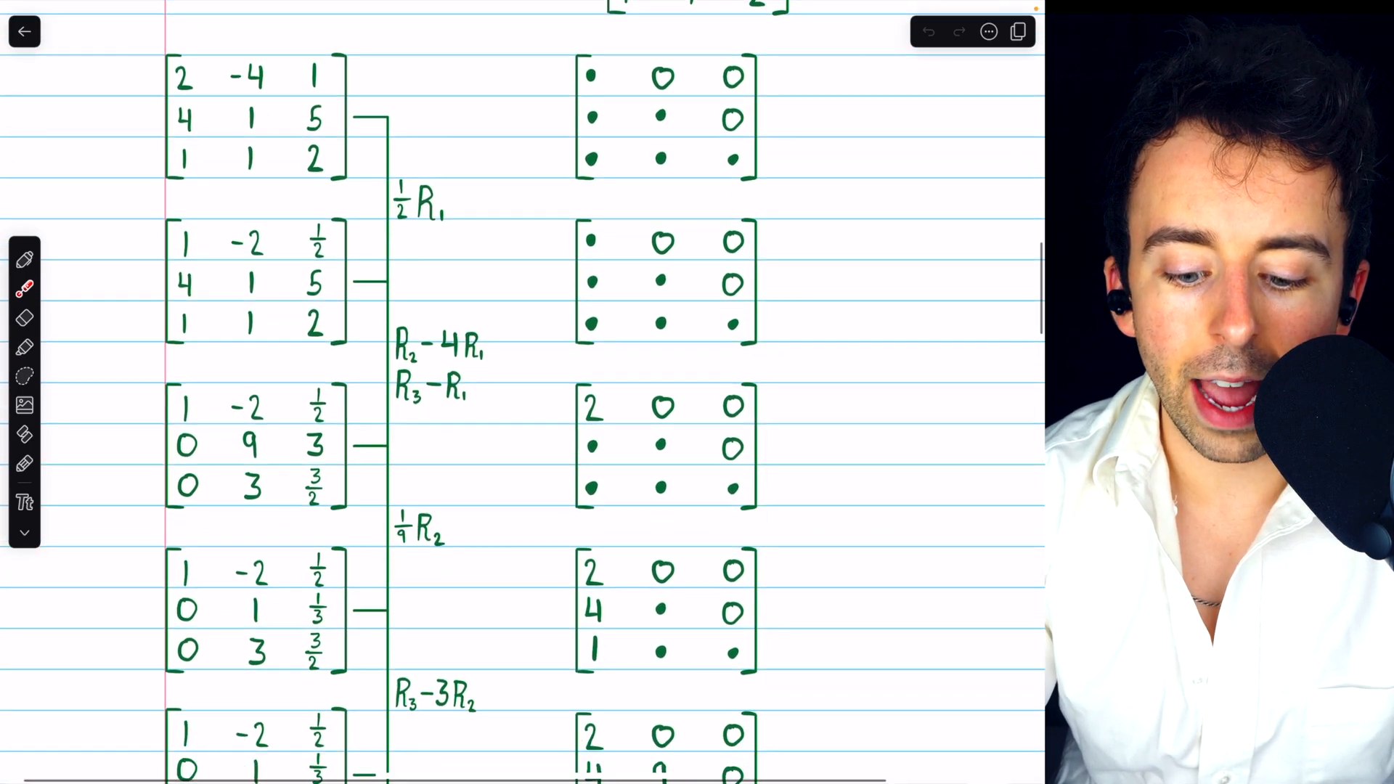
{"action": "scroll", "scroll_direction": "down", "scroll_amount": 3}
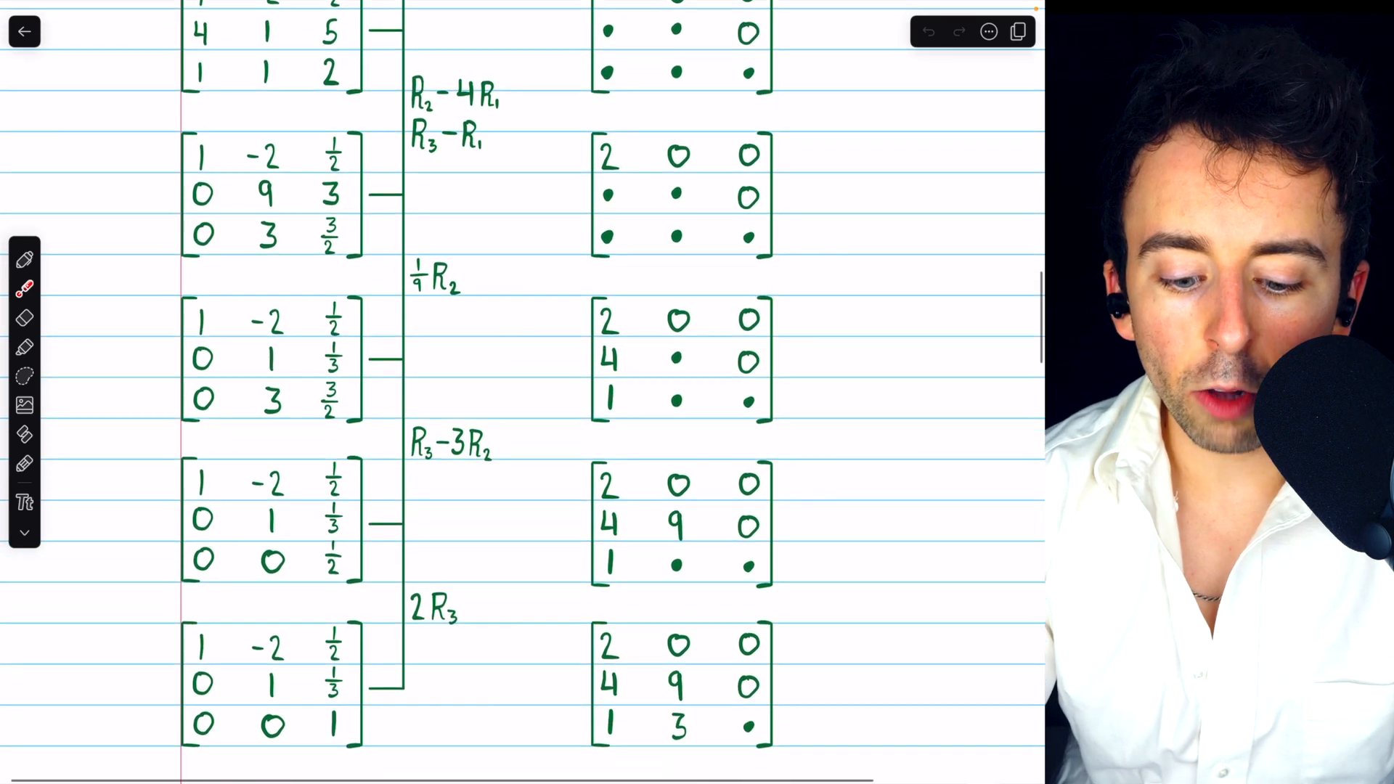
{"action": "scroll", "scroll_direction": "down", "scroll_amount": 3}
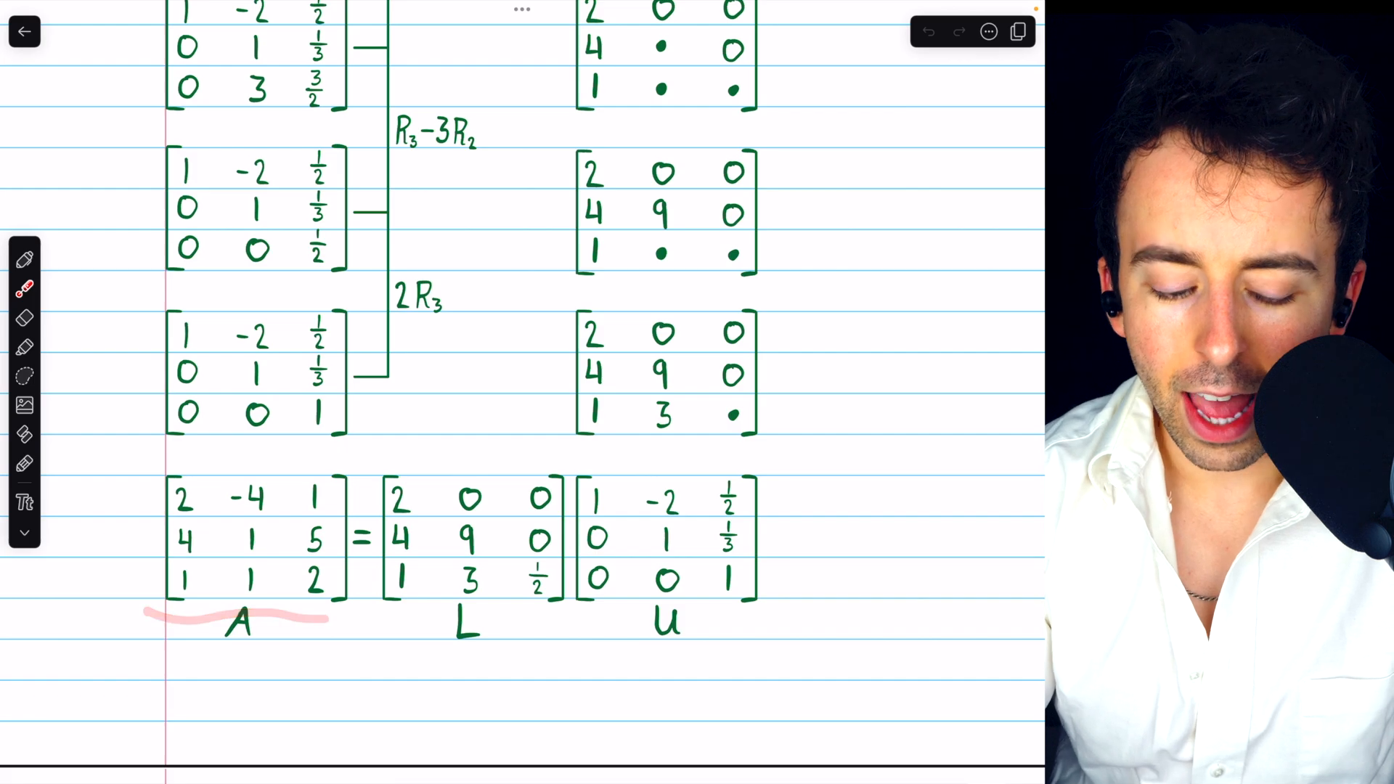
{"action": "scroll", "scroll_direction": "down", "scroll_amount": 3}
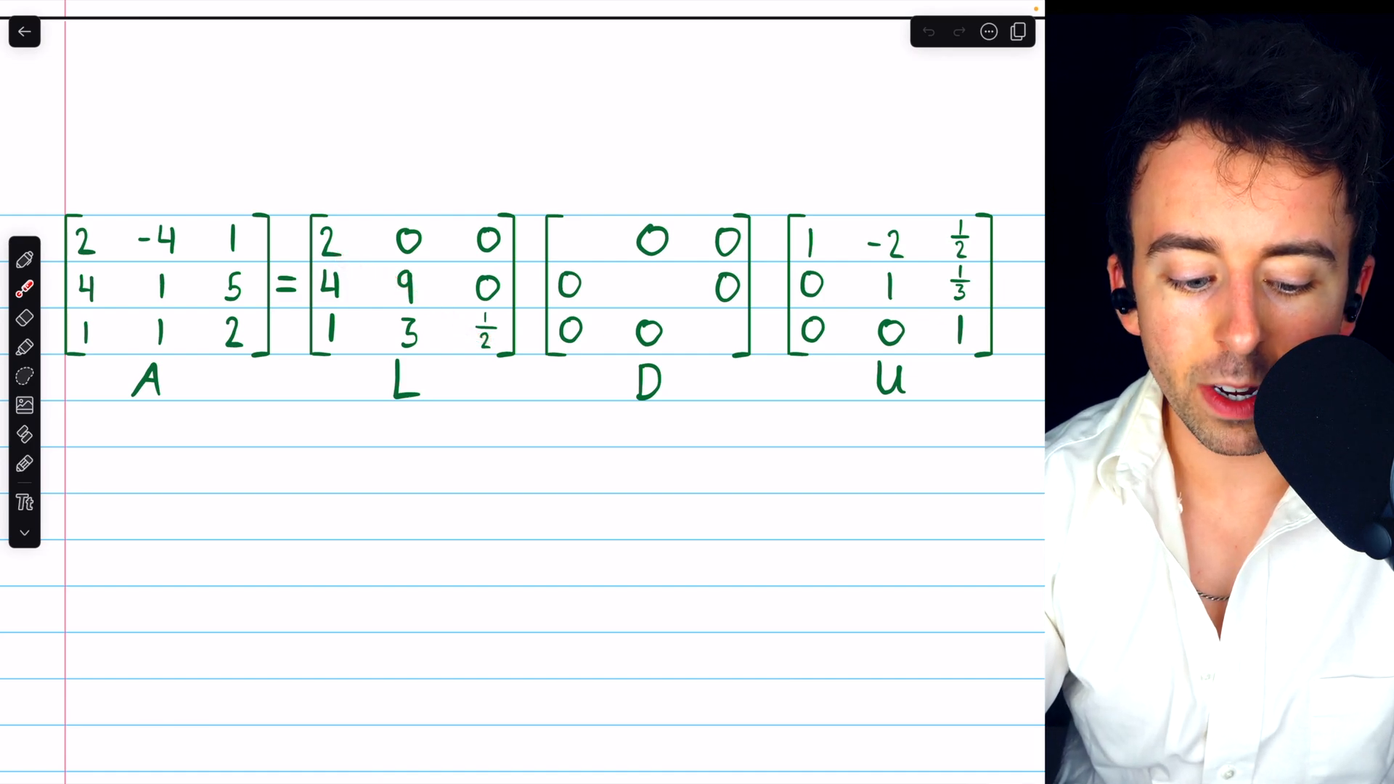
Write the pivots 2, 9, 1/2 on D's diagonal and undo the stray circle around D
{"action": "left_click", "coordinate": [25, 259]}
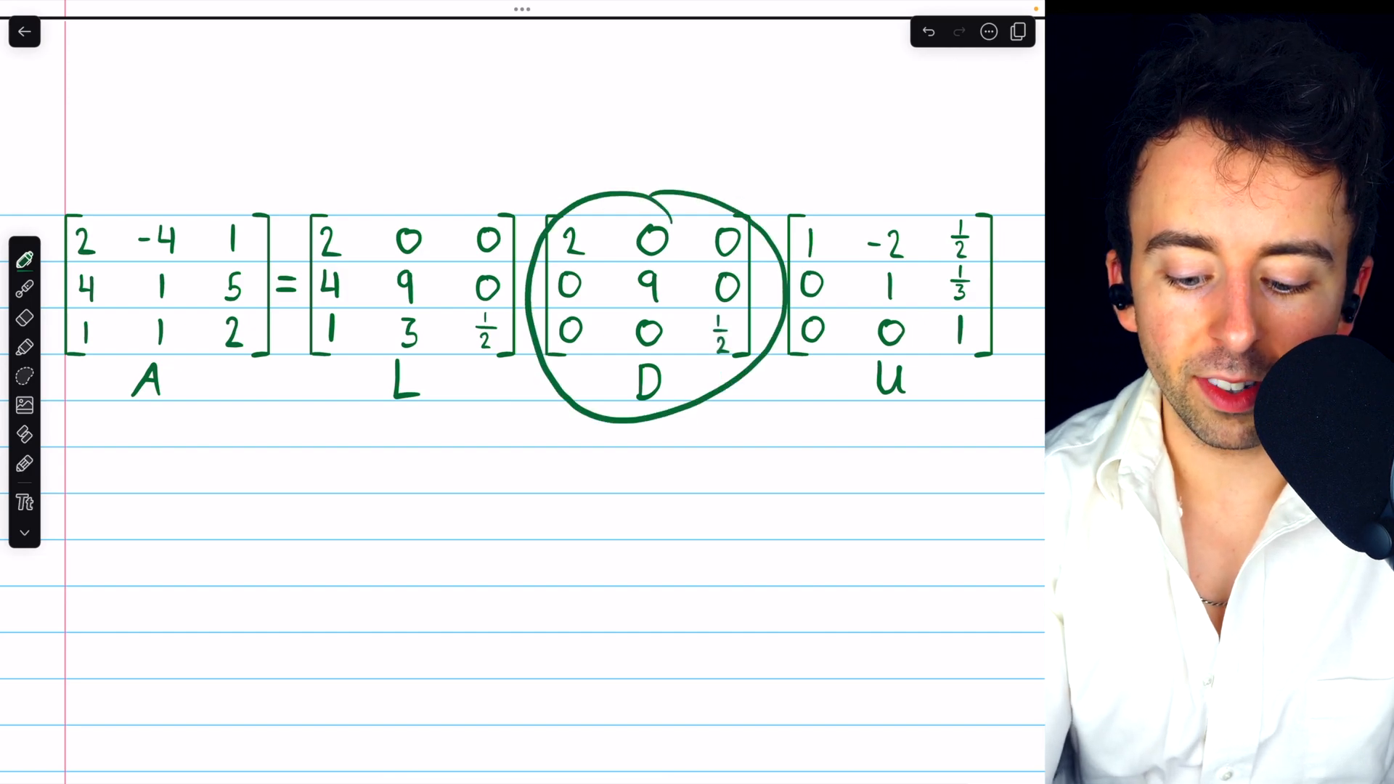
{"action": "left_click", "coordinate": [928, 32]}
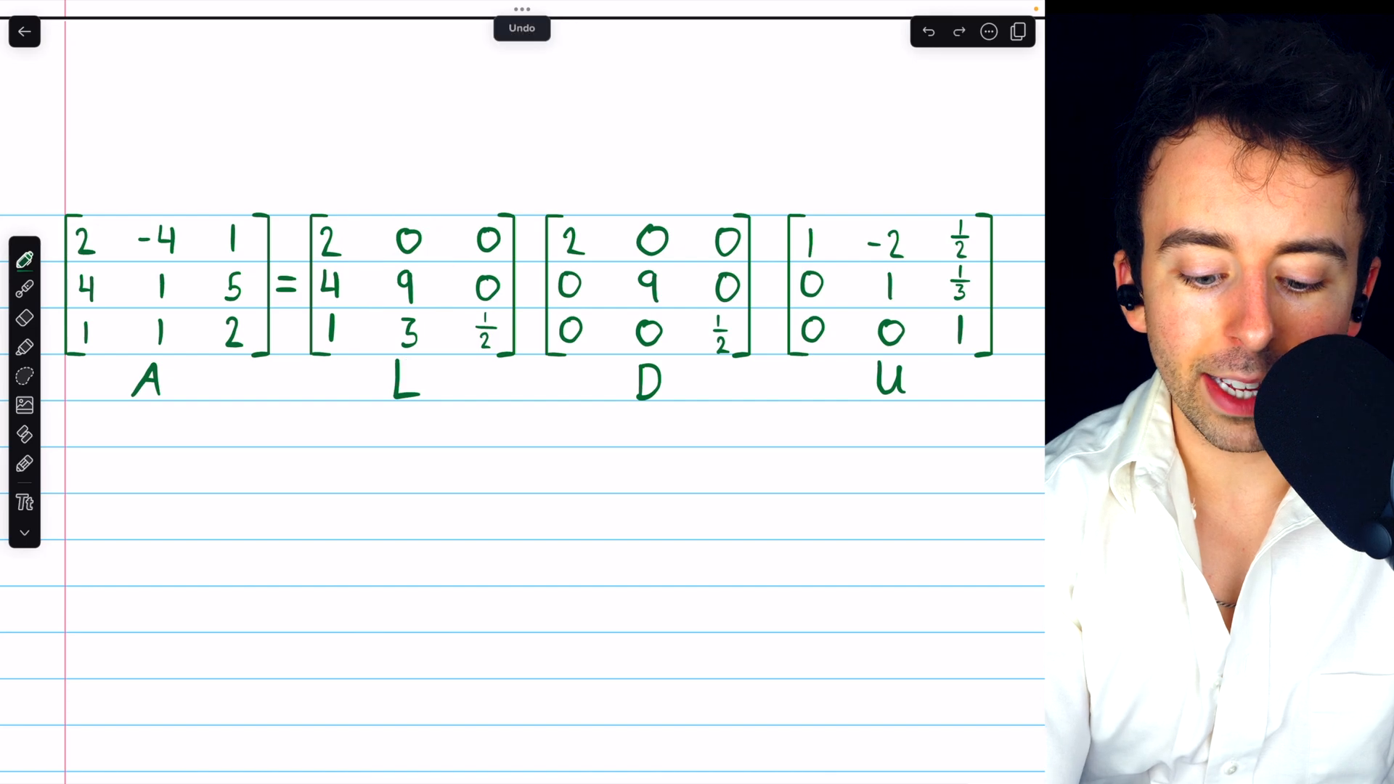
Rewrite L as unit lower triangular: columns 1, 2, 1/2; then 1, 1/3; then 1
{"action": "left_click", "coordinate": [355, 293]}
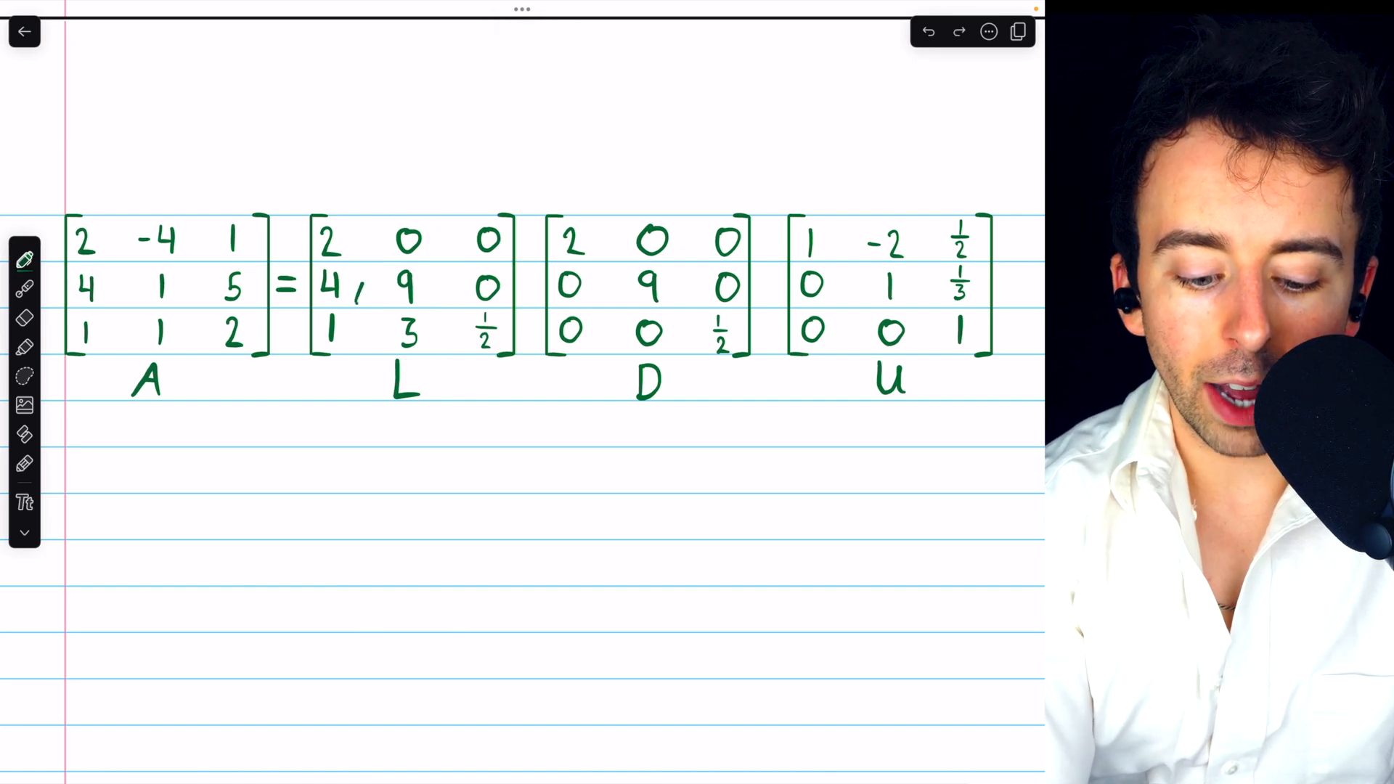
{"action": "left_click", "coordinate": [928, 31]}
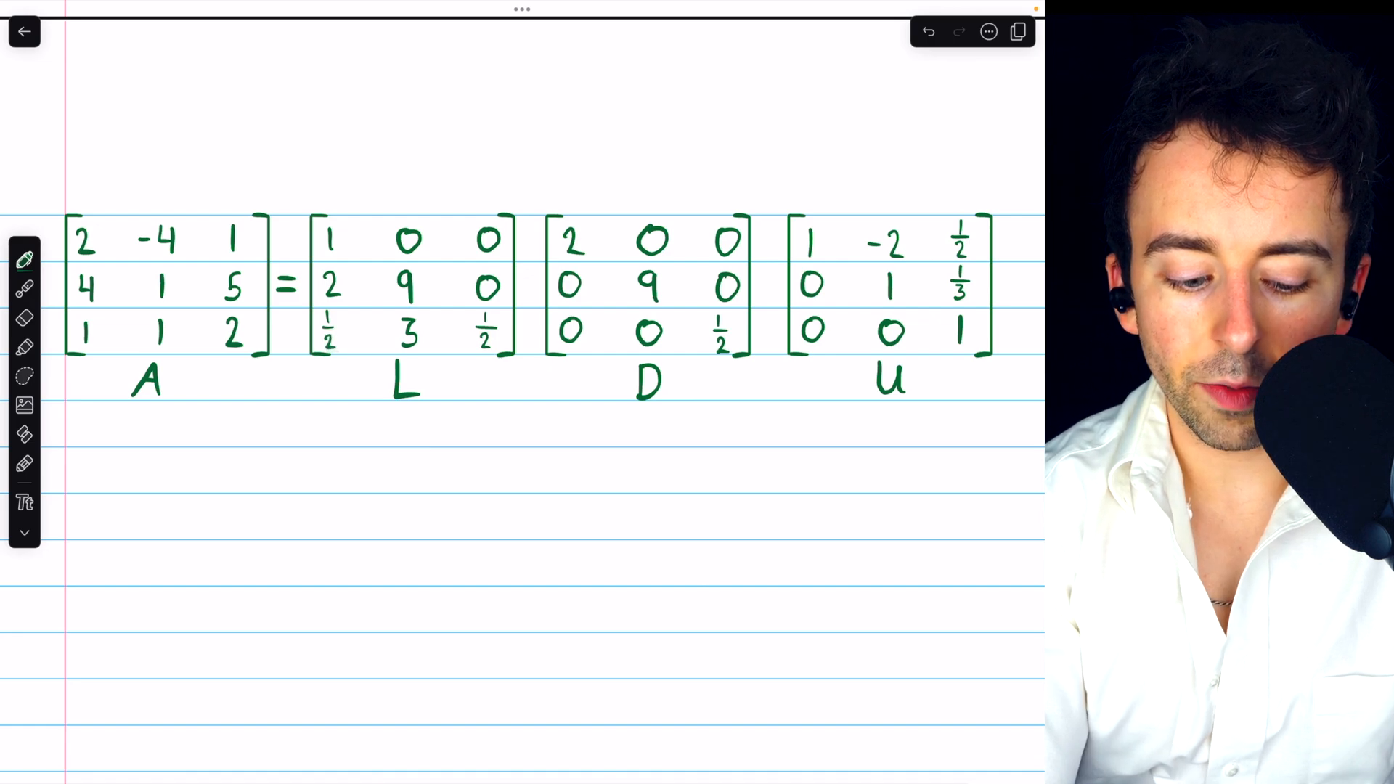
{"action": "left_click_drag", "start_coordinate": [401, 222], "coordinate": [401, 373]}
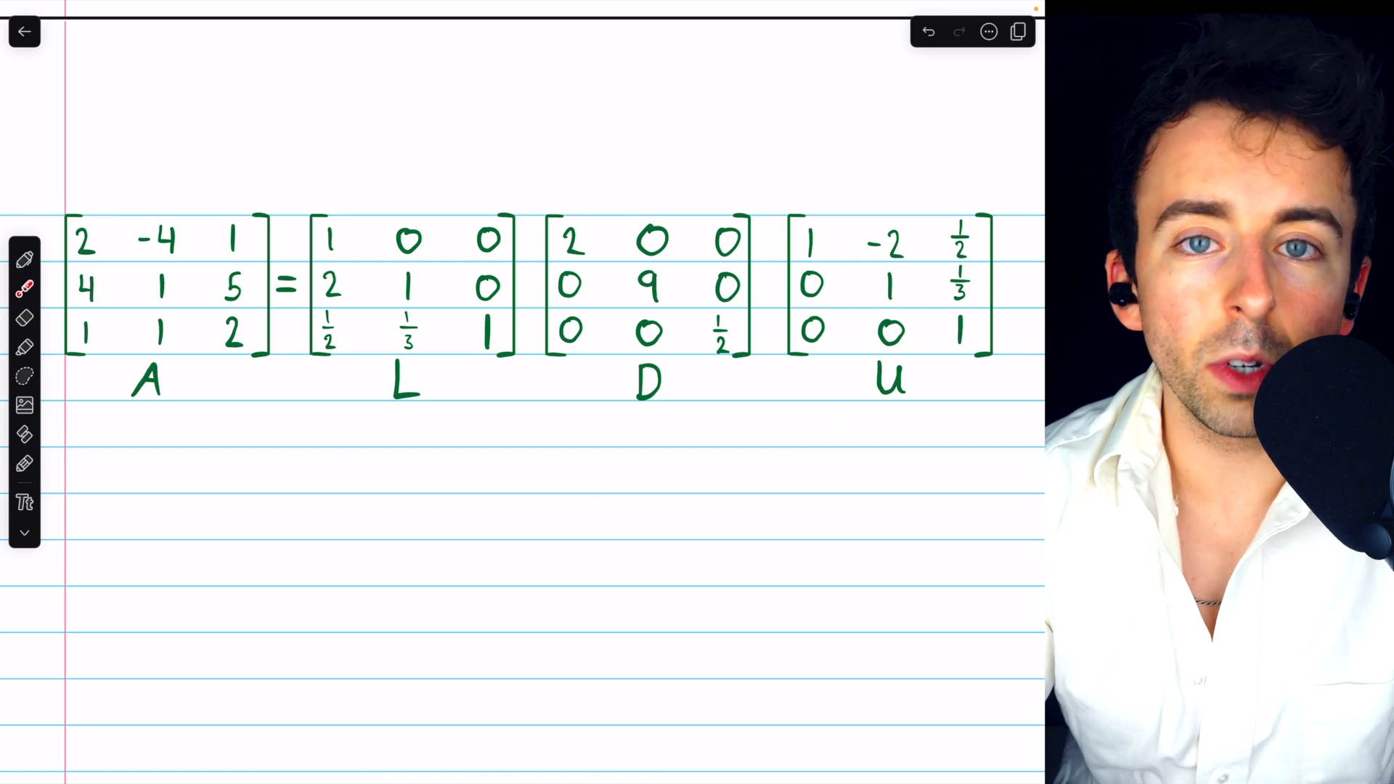
Scroll back to the problem statement and the first row-reduction steps
{"action": "scroll", "scroll_direction": "down", "scroll_amount": 3}
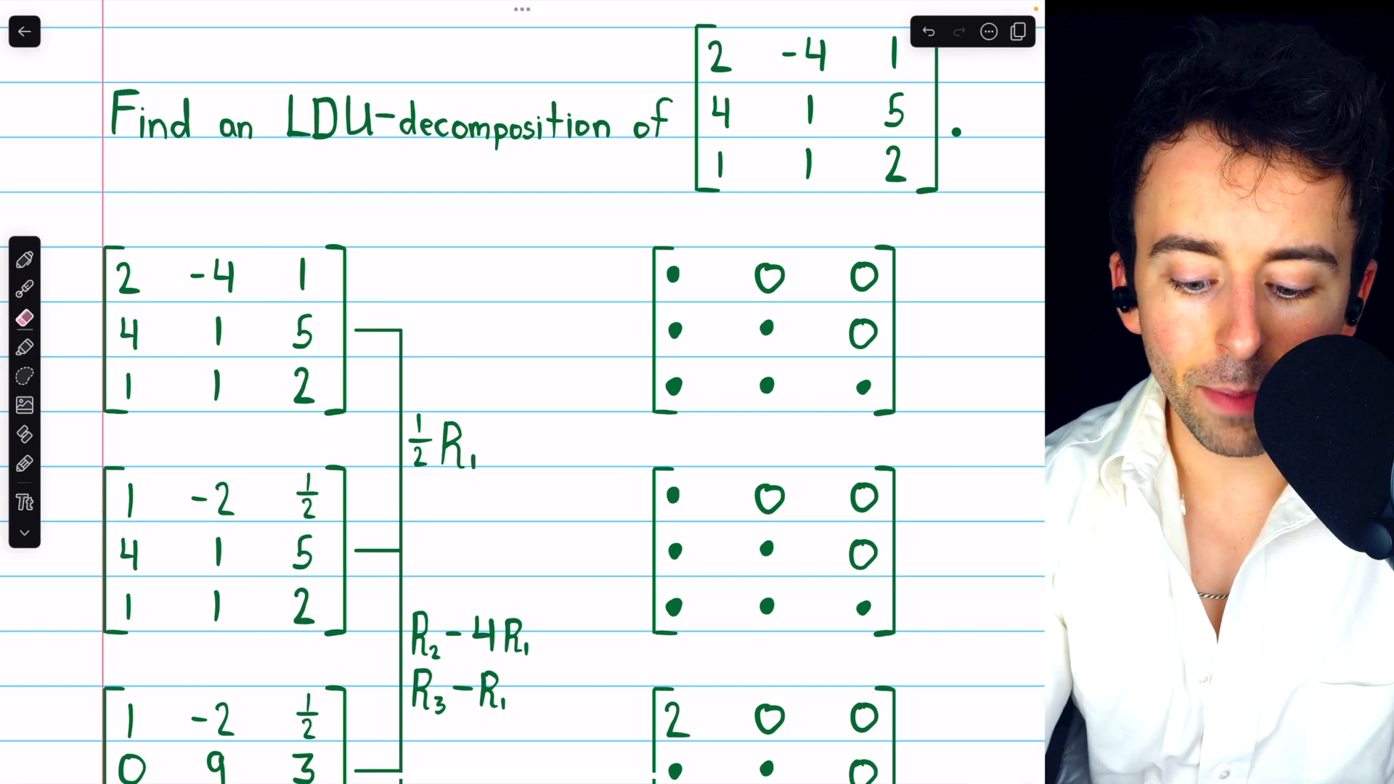
Undo the last change and write the pivot 2 in the second tracking matrix
{"action": "left_click", "coordinate": [671, 498]}
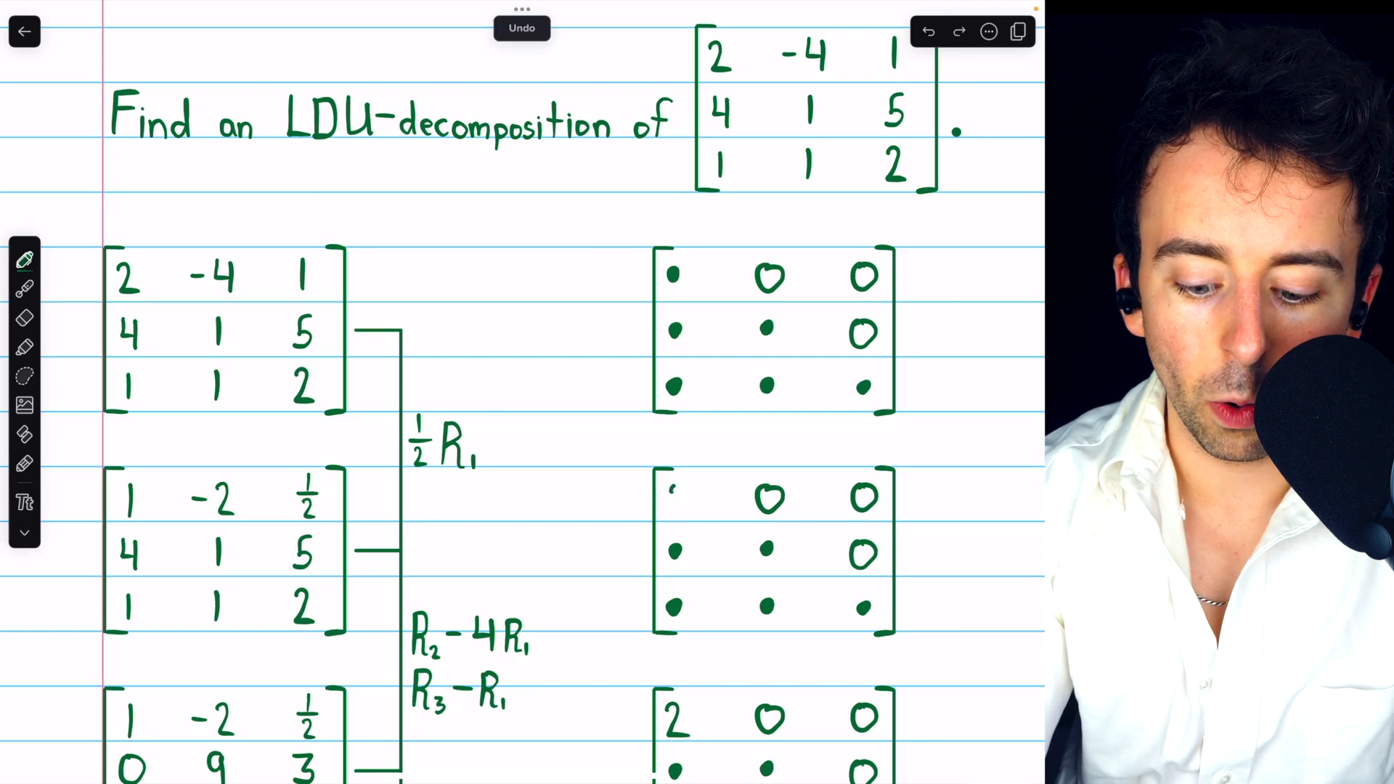
{"action": "left_click", "coordinate": [680, 498]}
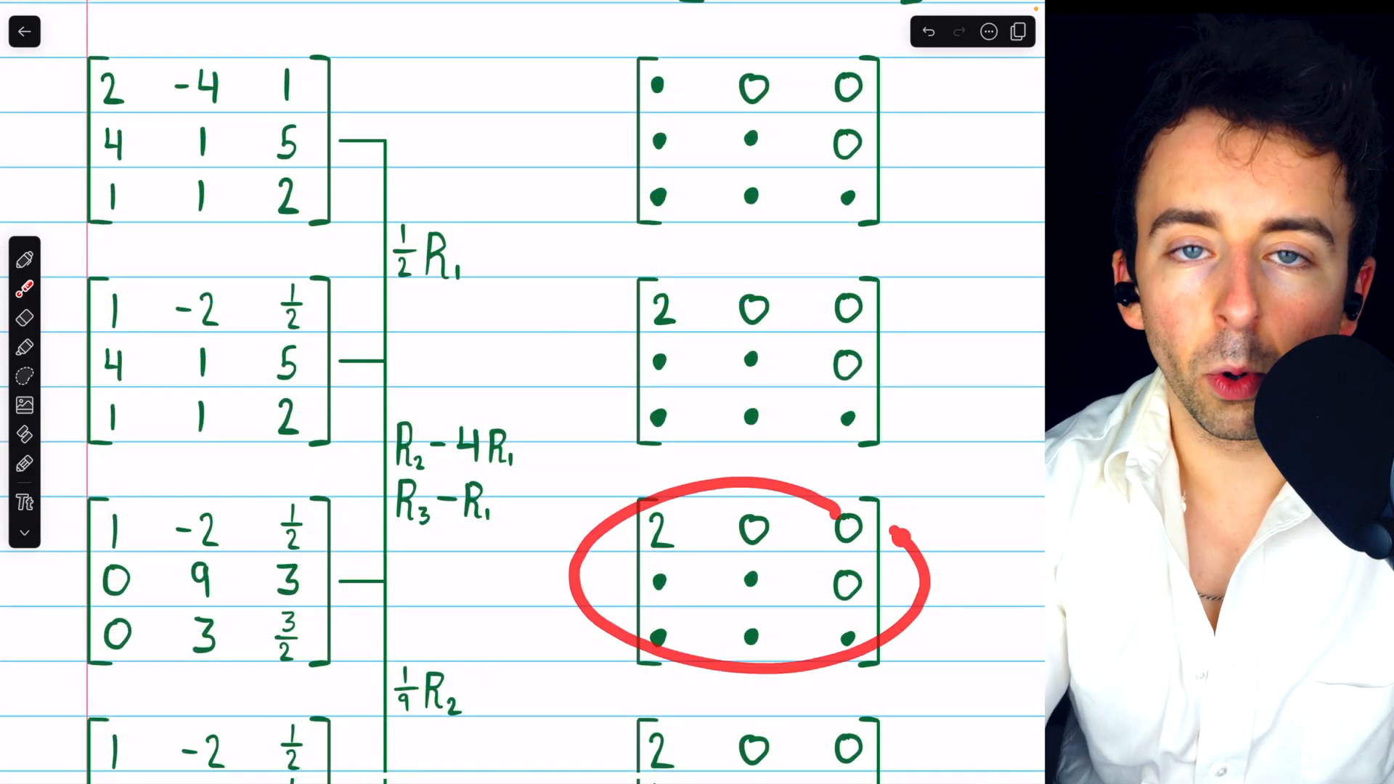
{"action": "left_click", "coordinate": [927, 30]}
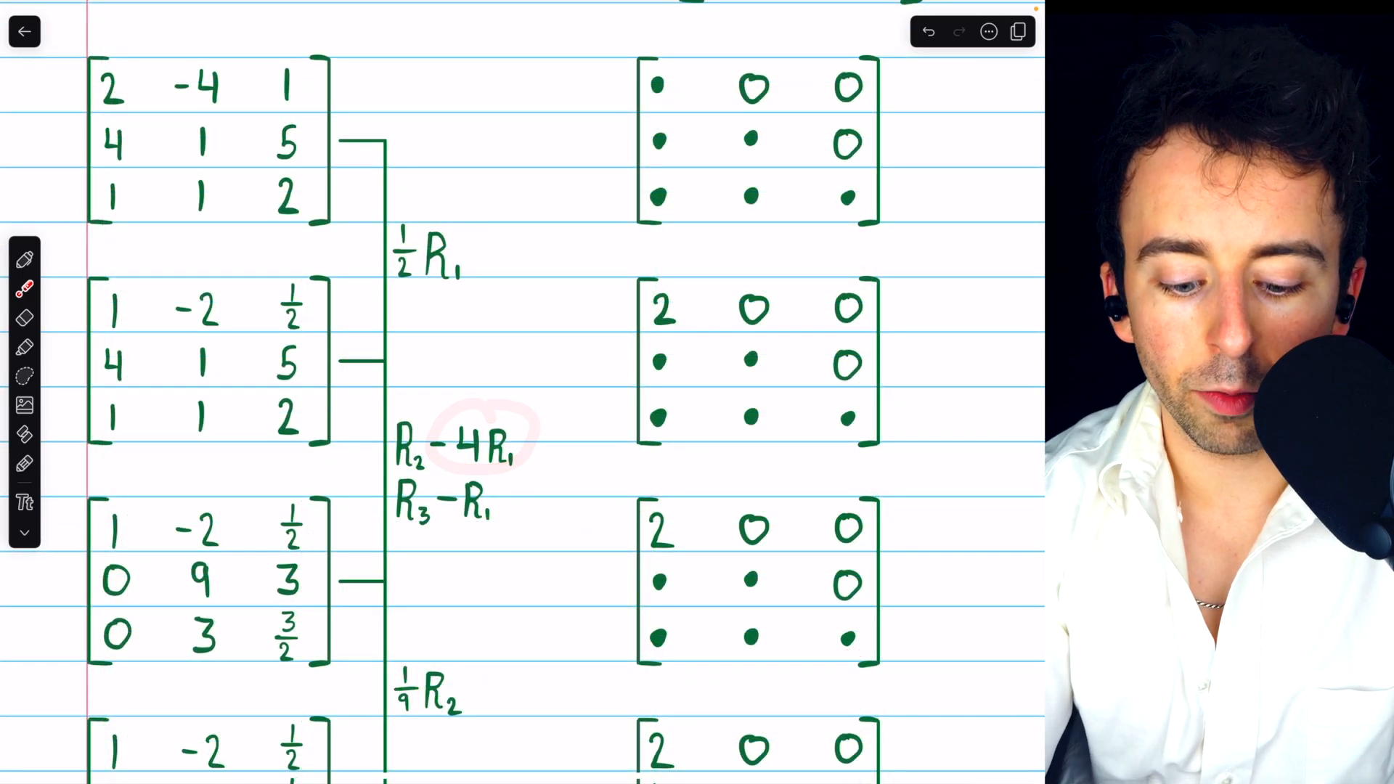
Fill the third tracking matrix's first column with 4 and 1 under the 2
{"action": "left_click", "coordinate": [471, 436]}
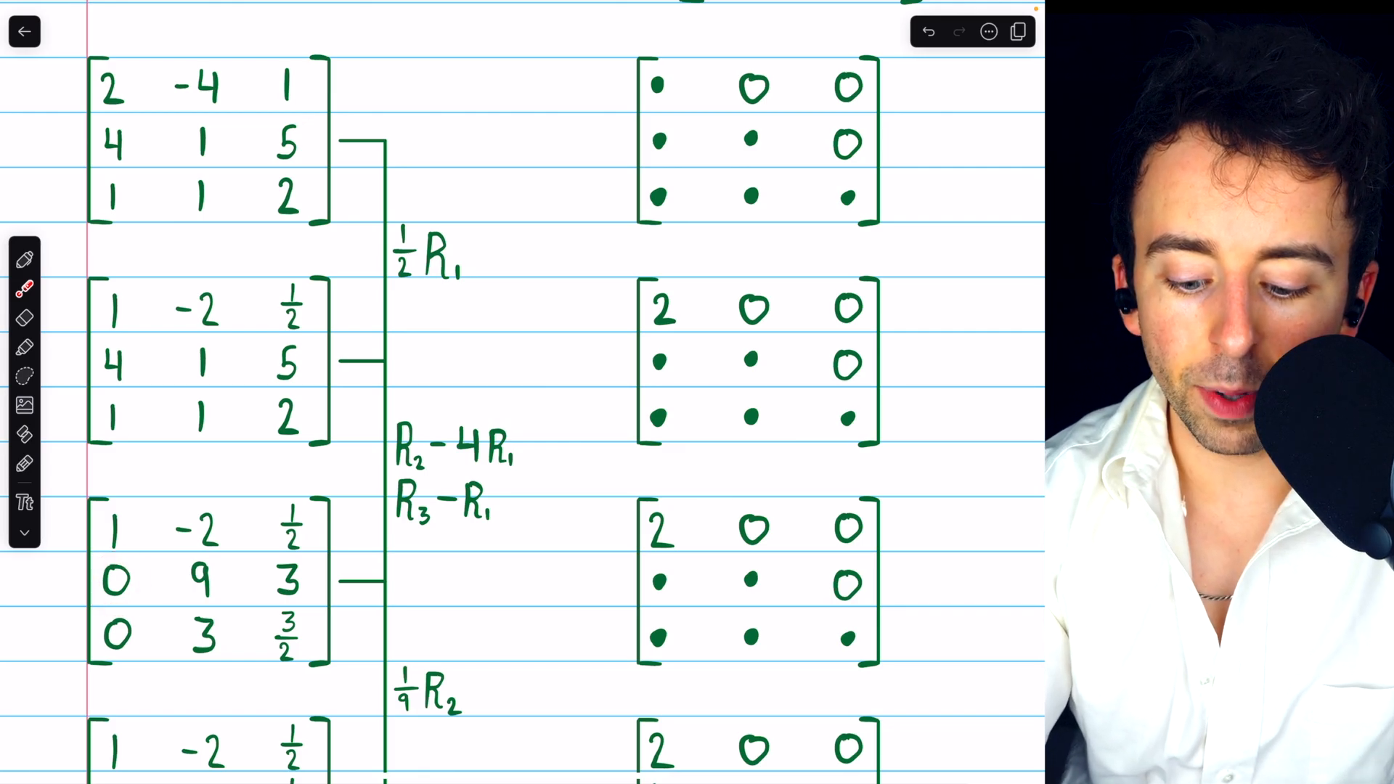
{"action": "left_click", "coordinate": [25, 317]}
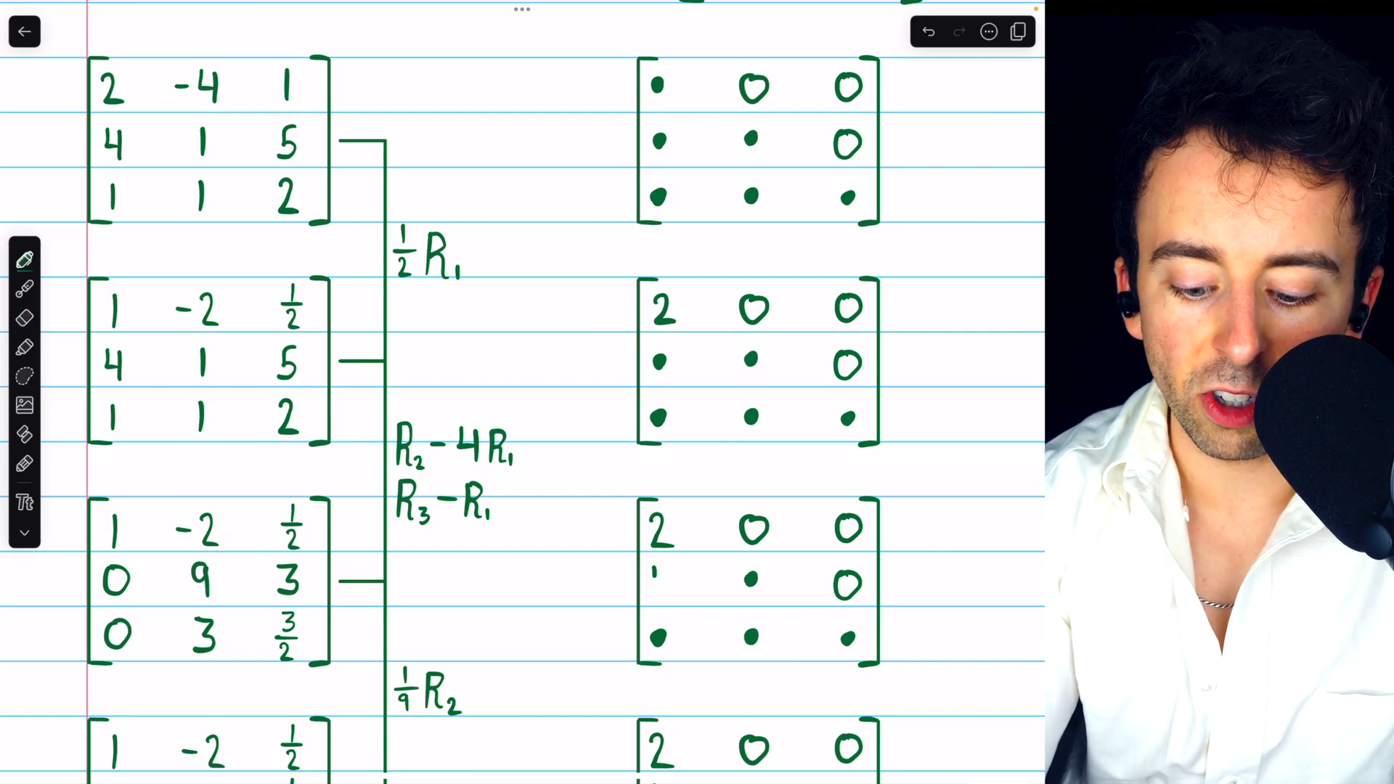
{"action": "left_click", "coordinate": [658, 582]}
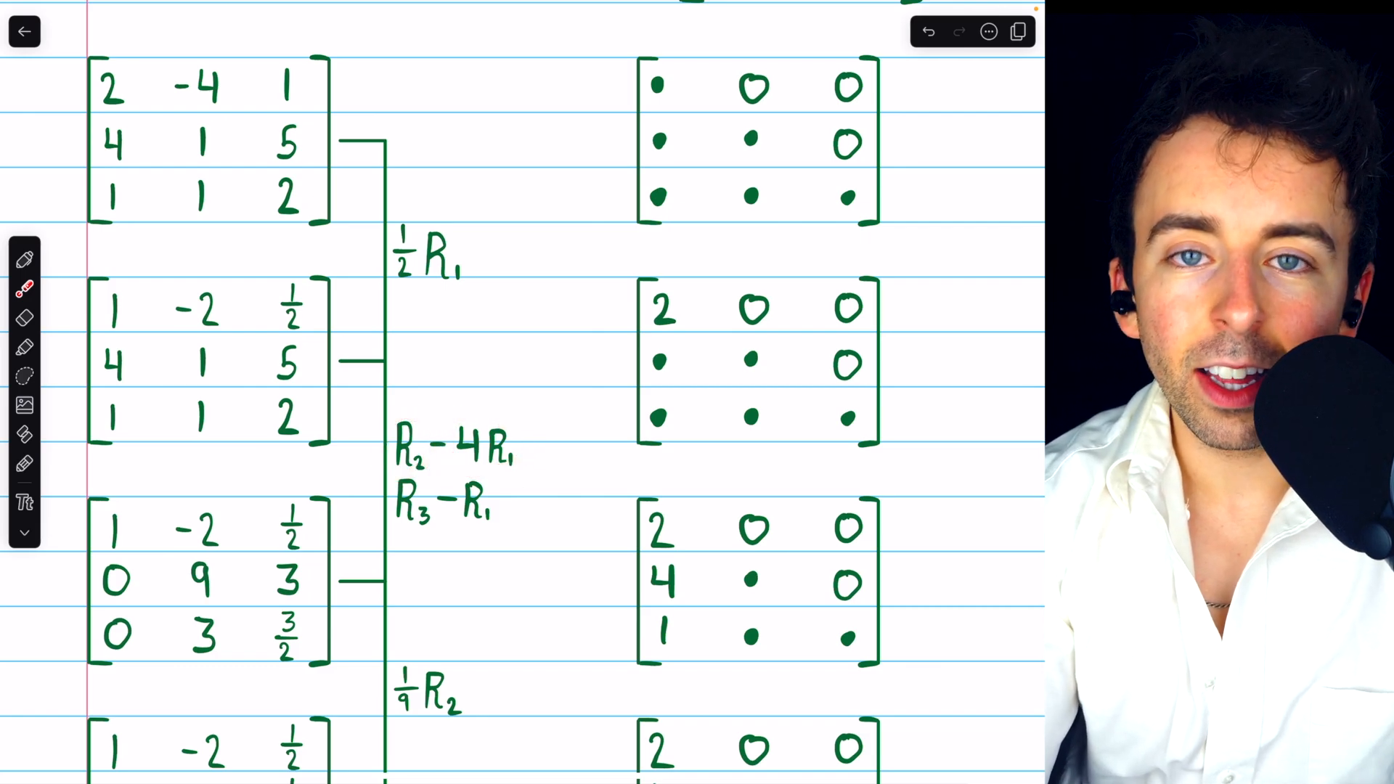
Circle the pivot, then write 9 in the fourth tracking matrix and 9, 3 in the fifth
{"action": "left_click", "coordinate": [469, 417]}
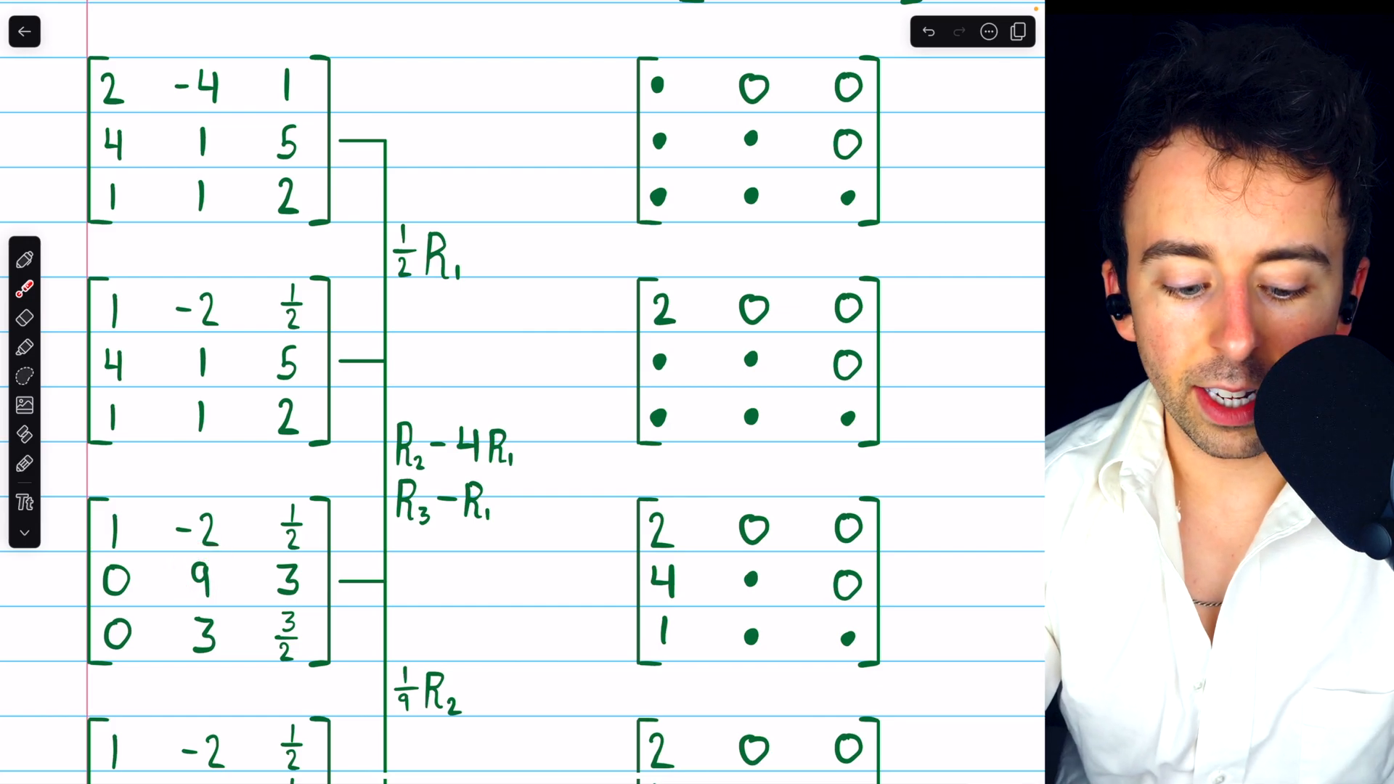
{"action": "scroll", "scroll_direction": "down", "scroll_amount": 3}
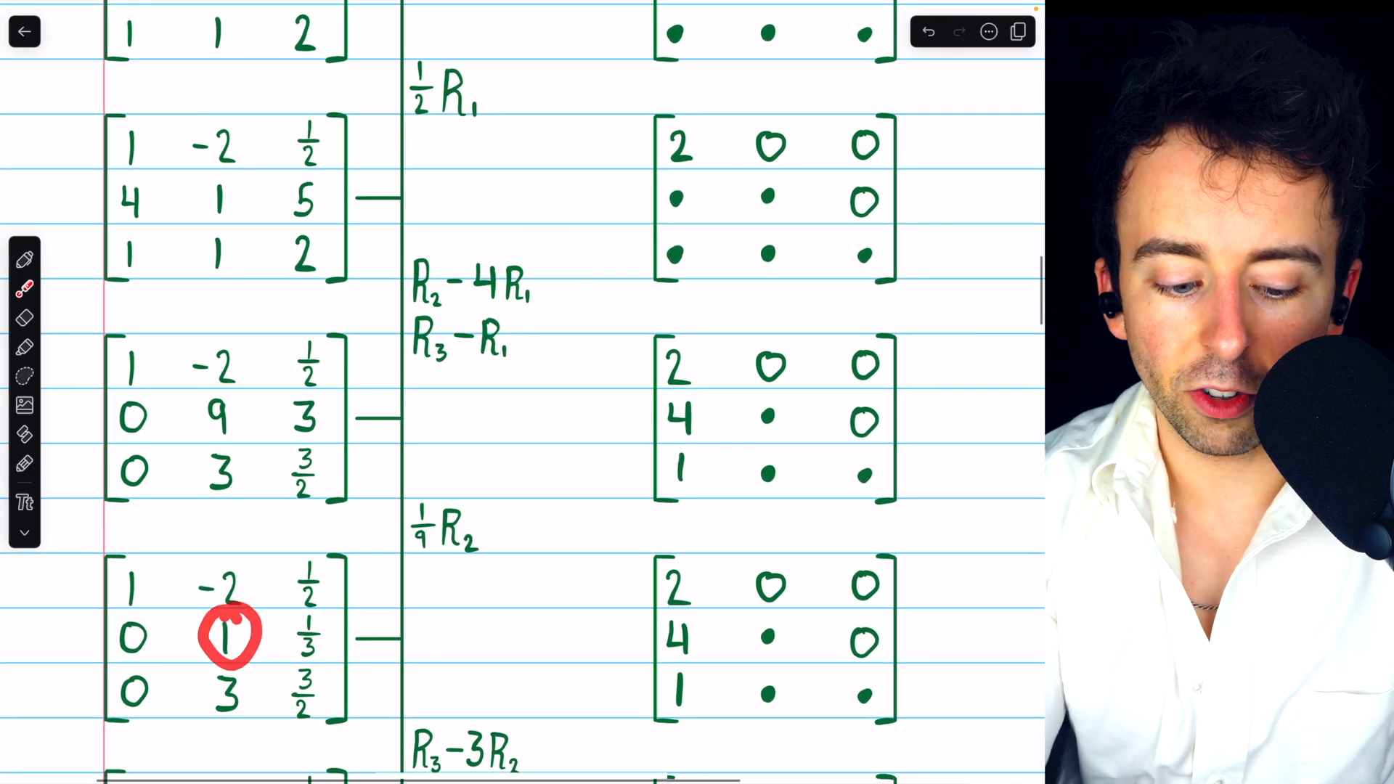
{"action": "left_click", "coordinate": [25, 318]}
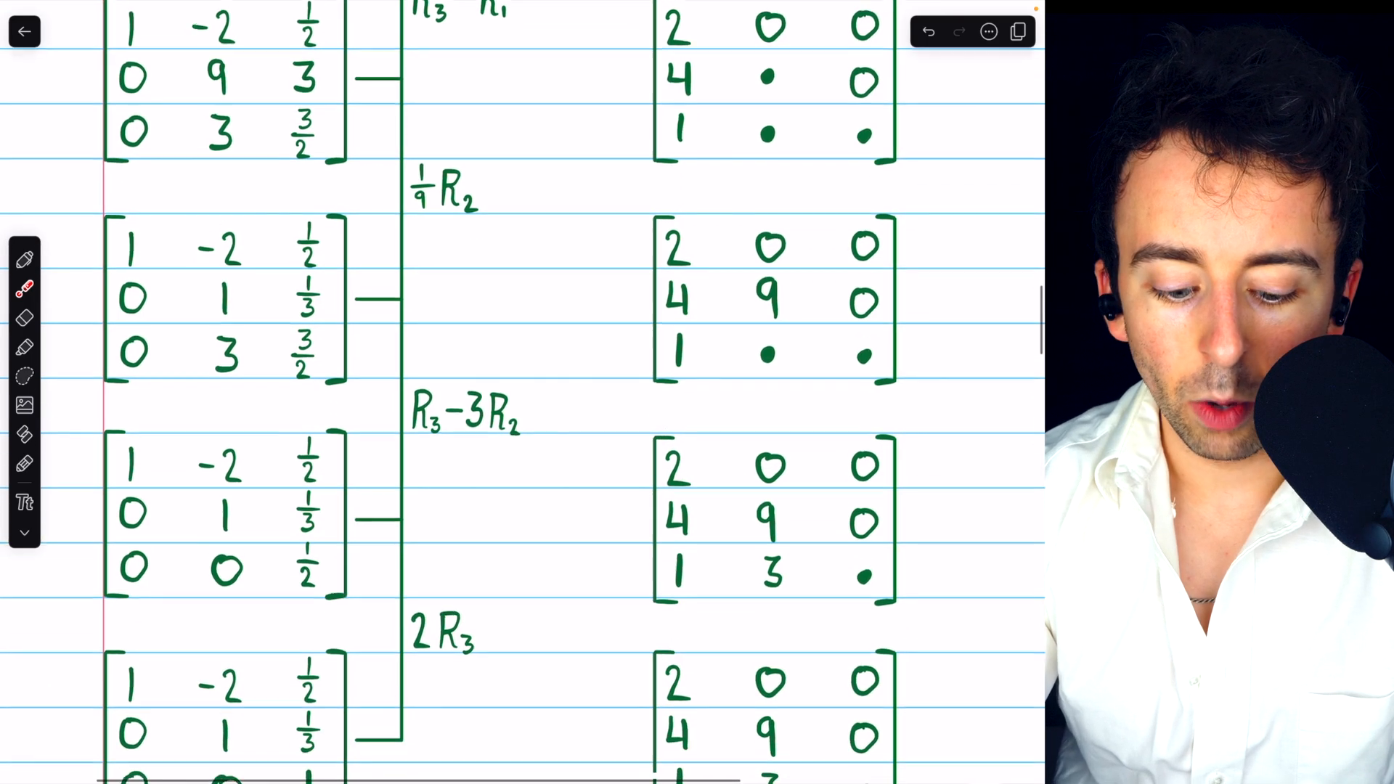
Write 1/2 in the last tracking matrix and scroll down to the A = LDU page
{"action": "scroll", "scroll_direction": "down", "scroll_amount": 3}
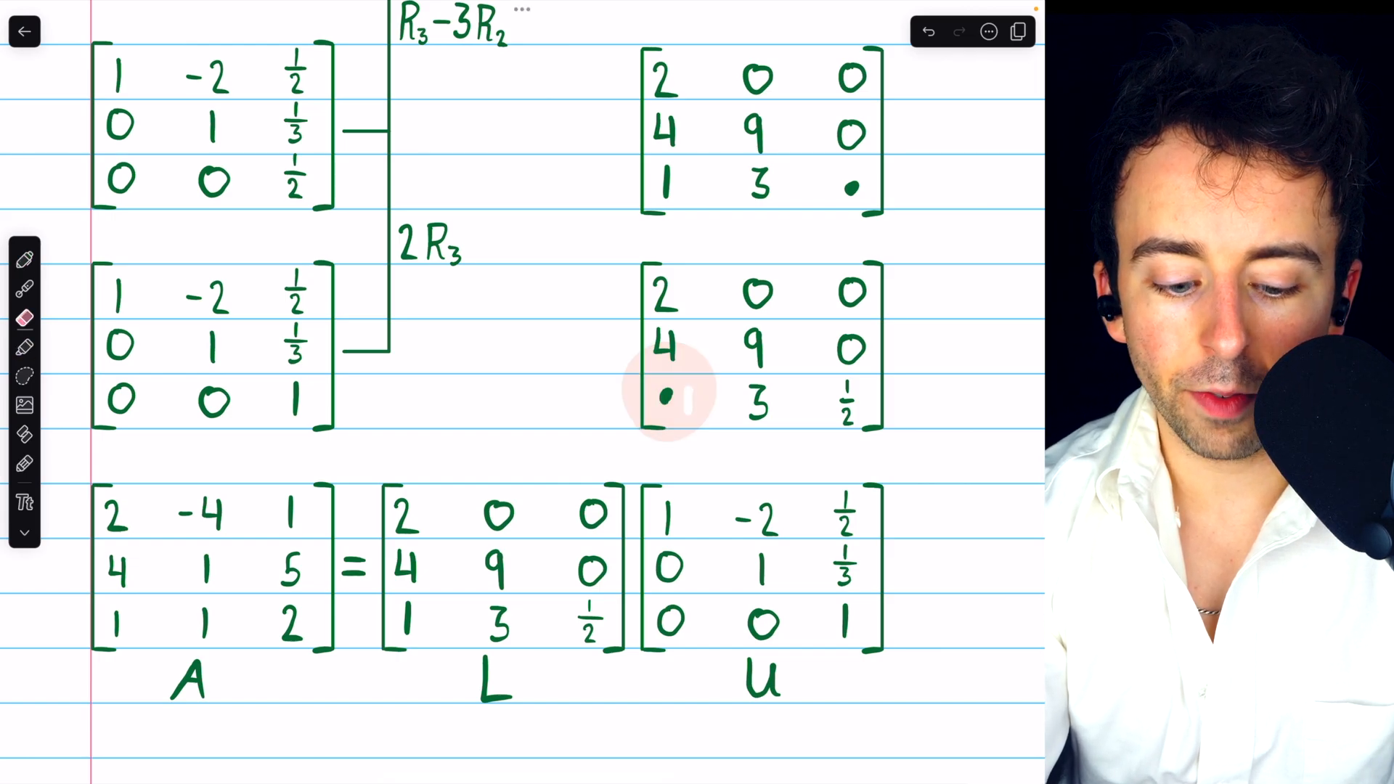
{"action": "scroll", "scroll_direction": "down", "scroll_amount": 3}
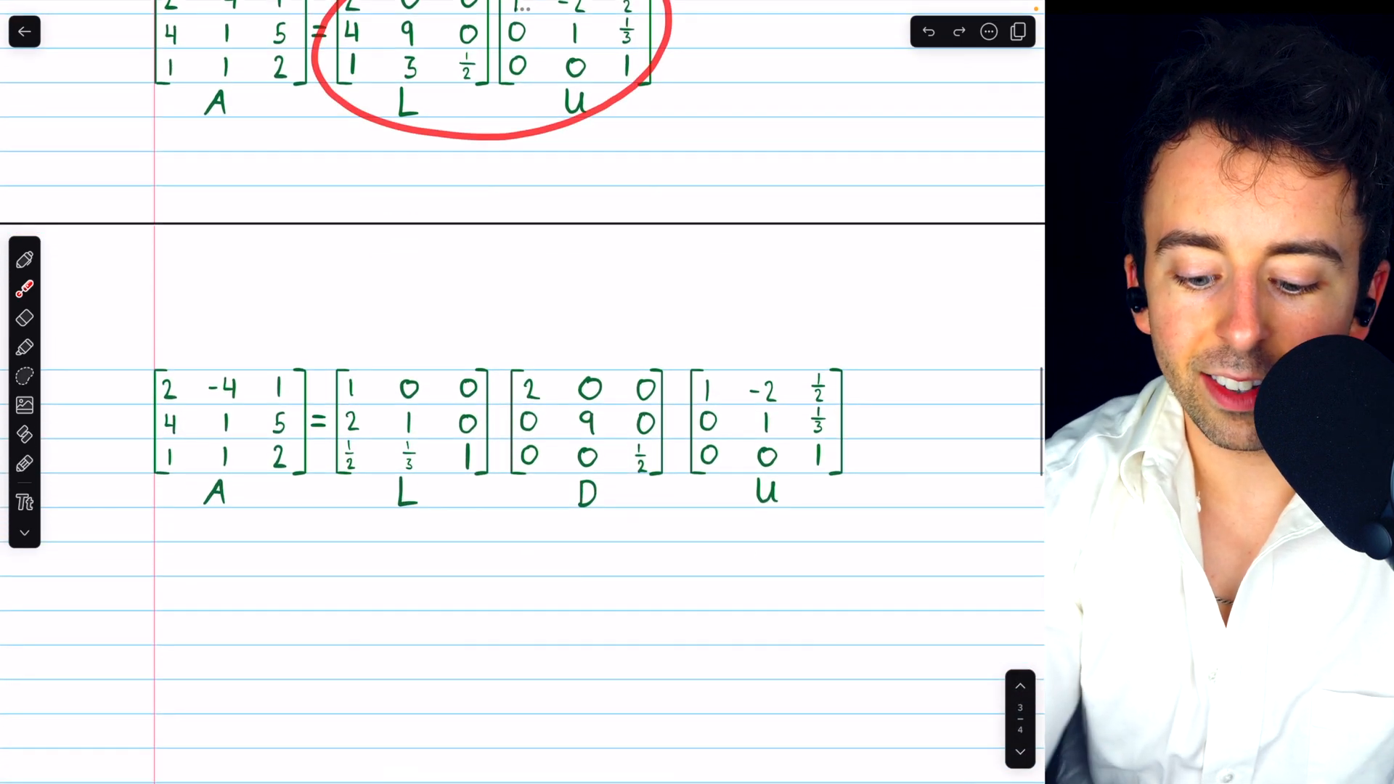